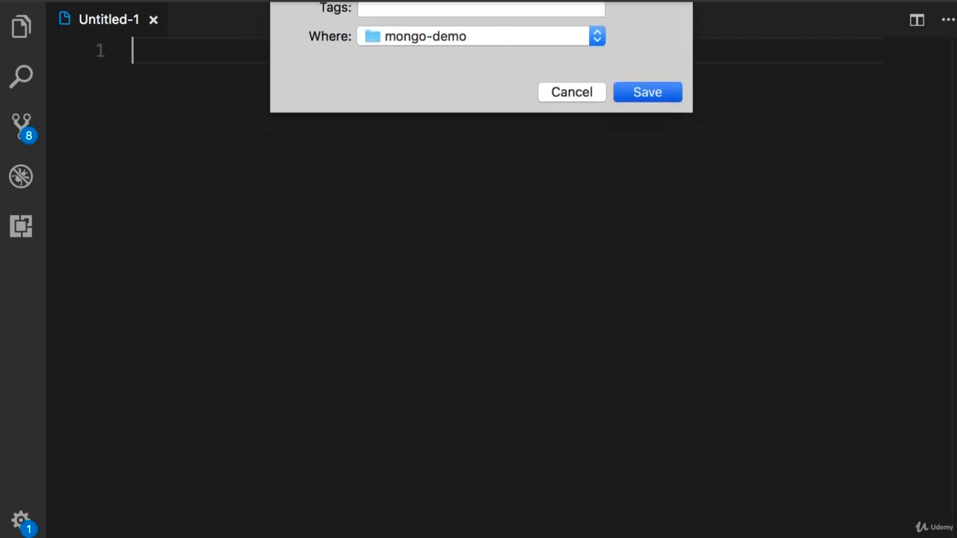
Save the new file as solution3.js in mongo-demo and copy solution2.js's query code into it
left_click(647, 92)
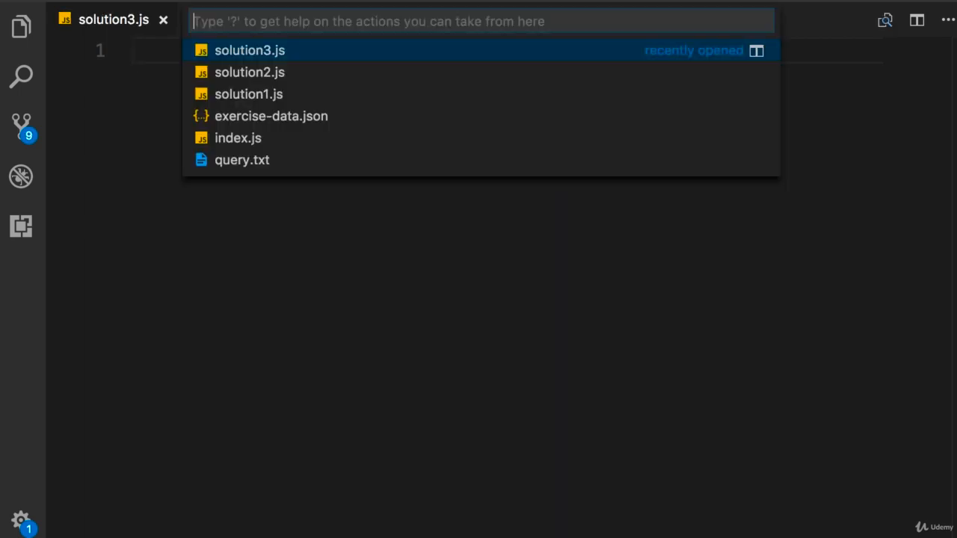
left_click(250, 71)
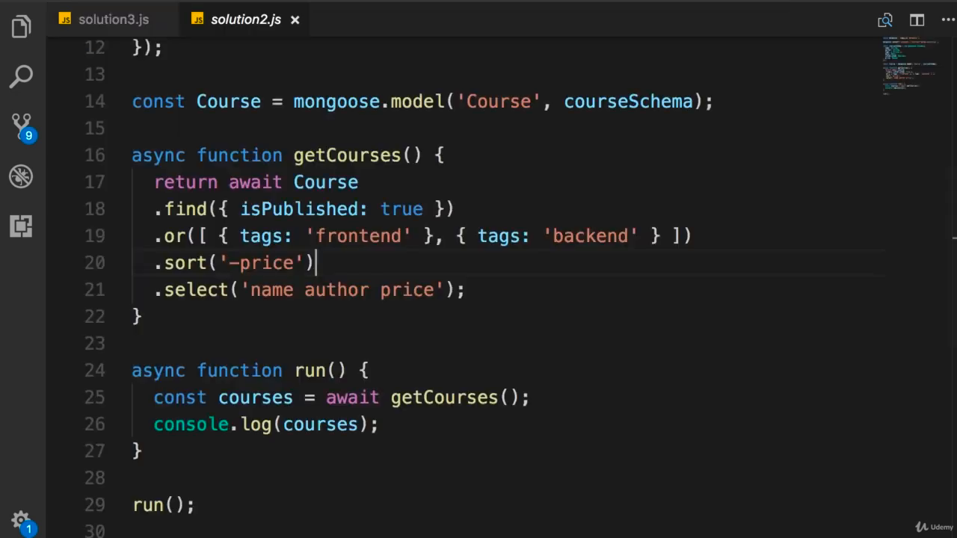
key("ctrl+a")
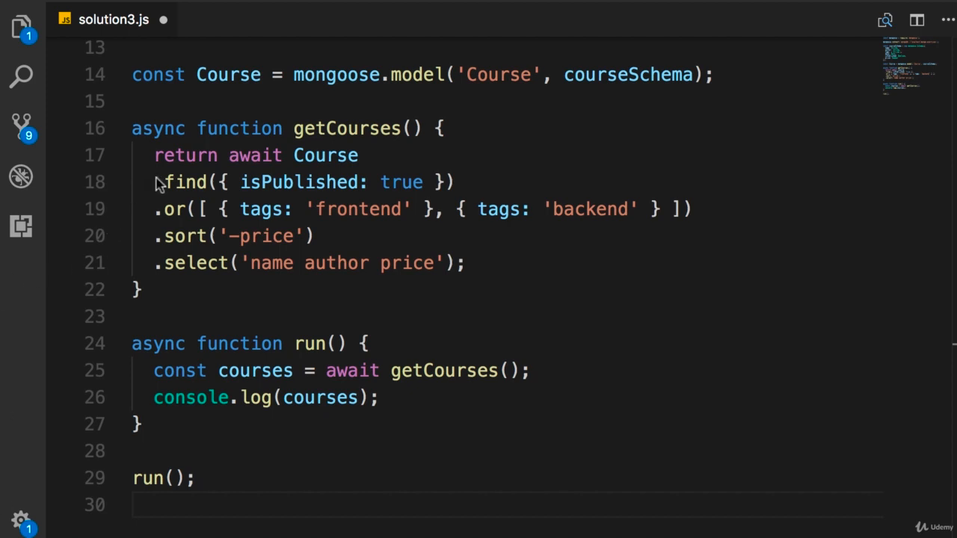
Replace the two tag conditions in .or() with { price: { $gte: 15 } }
left_click_drag(154, 181, 454, 182)
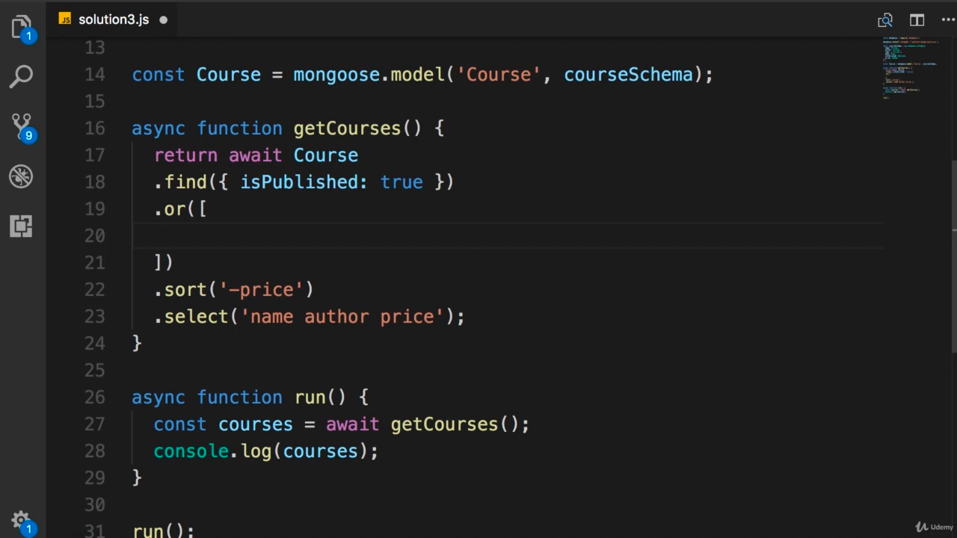
type("{ }")
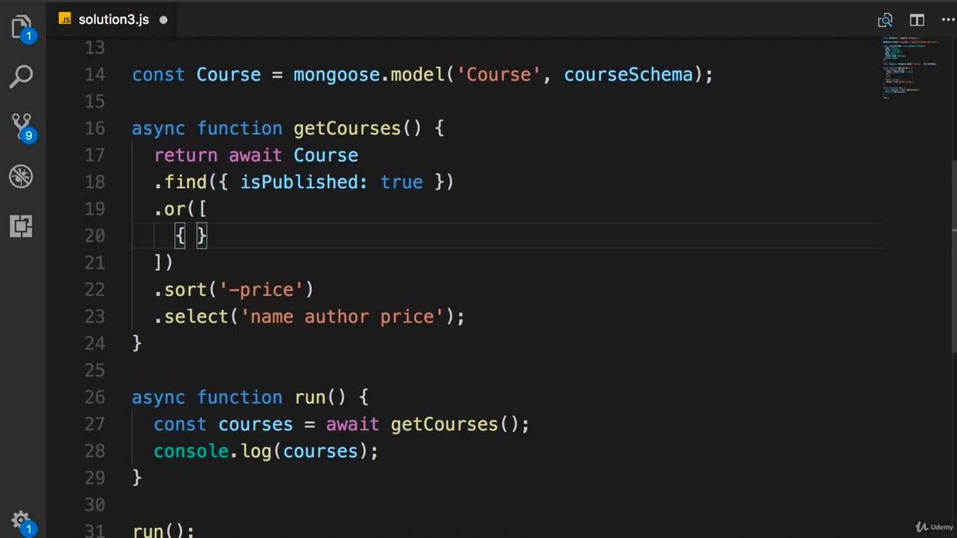
type("price:")
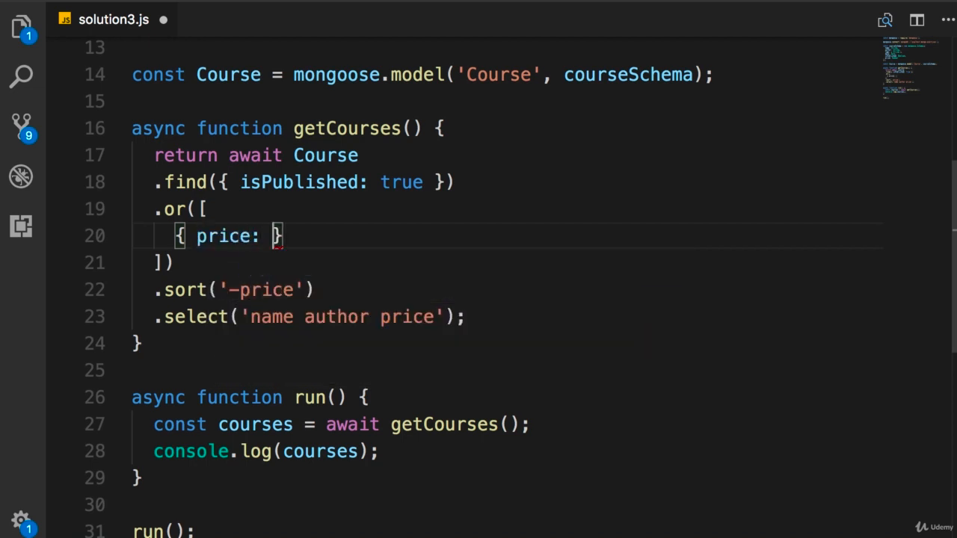
type("15")
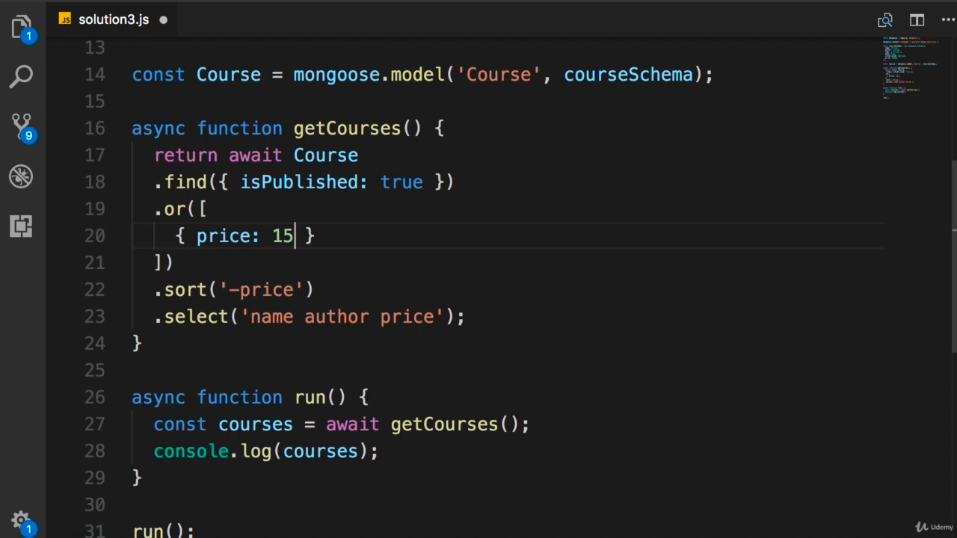
type("{ }")
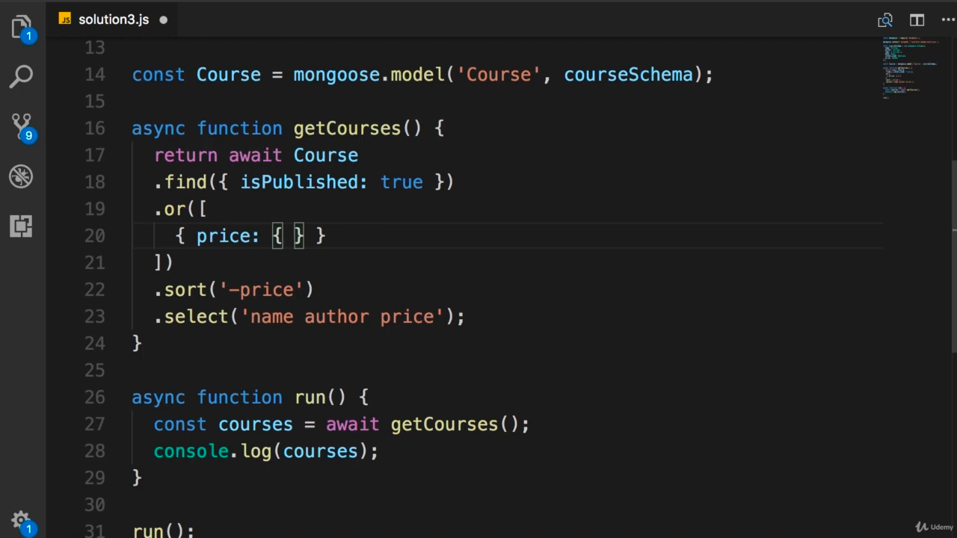
type("$gte:")
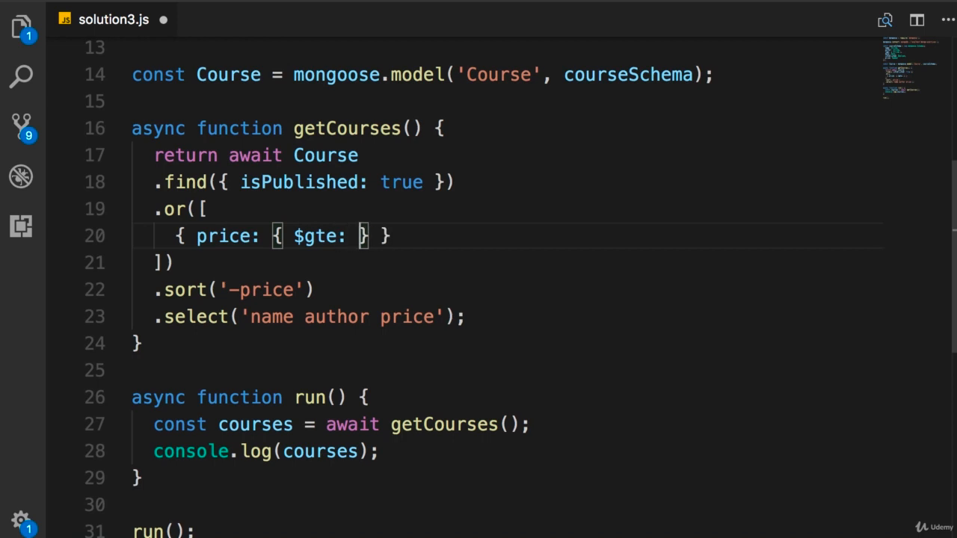
type("15")
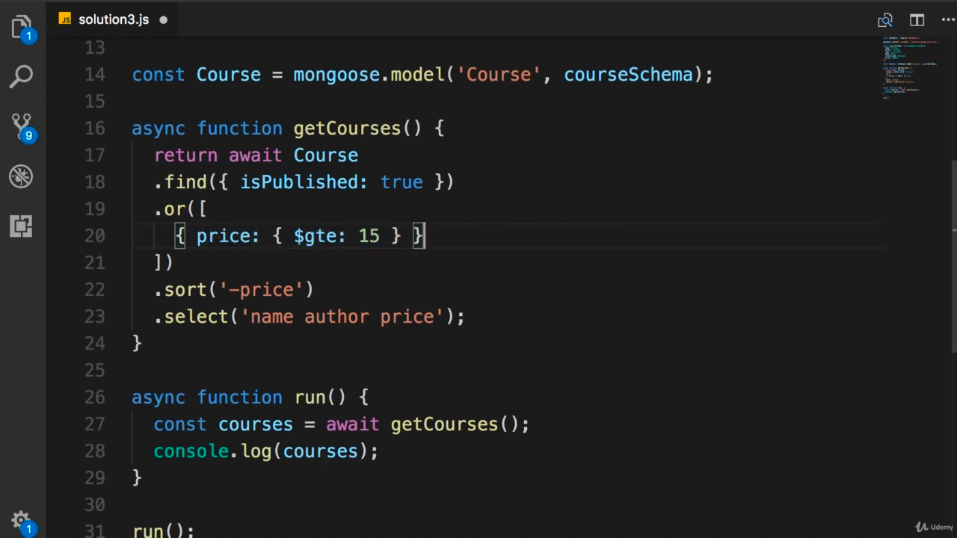
Add a second .or() condition { name: 'by' } after the price condition
type(",")
key("Enter")
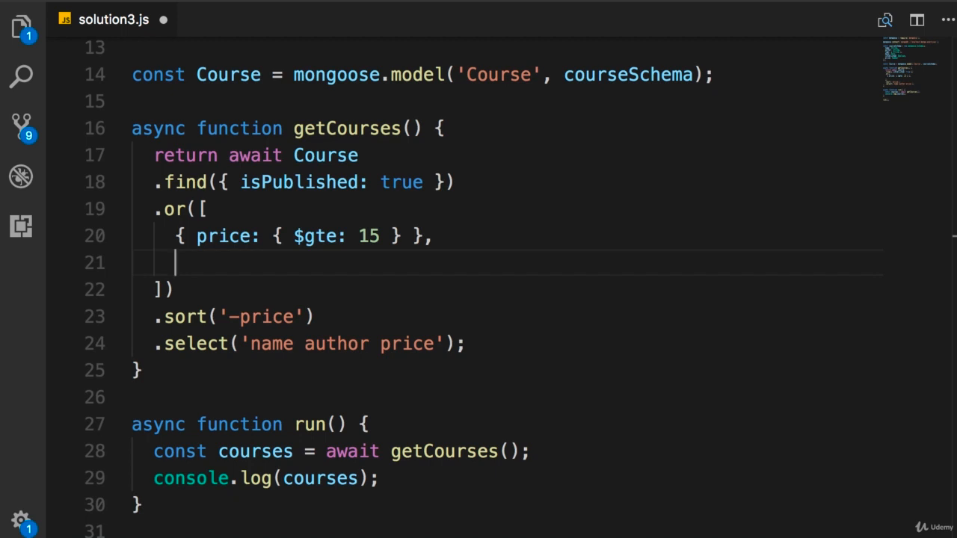
type("{ }")
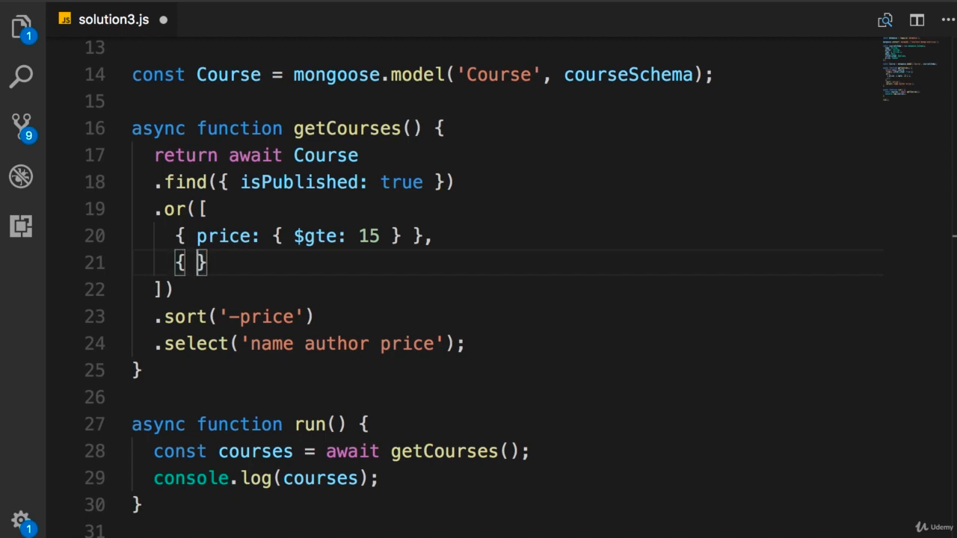
type("name:")
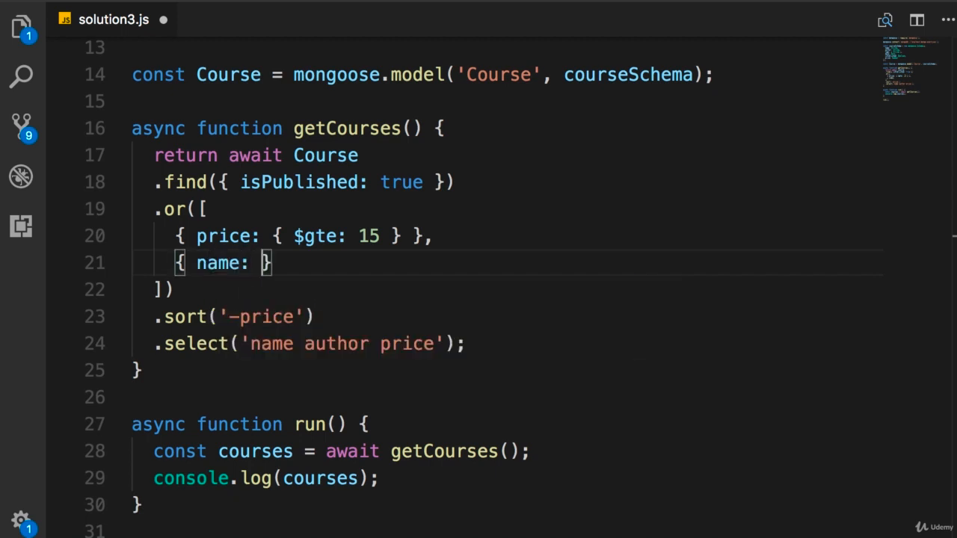
type("''")
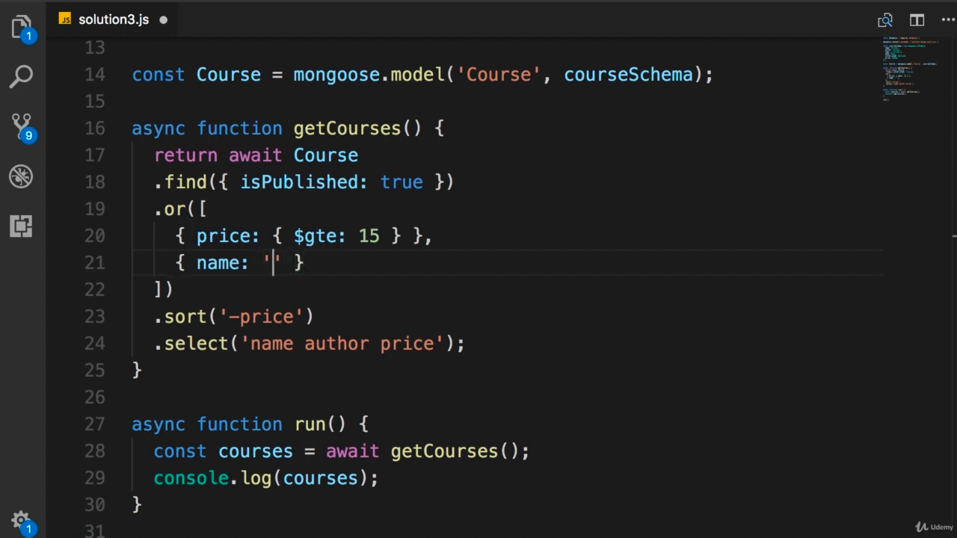
type("by")
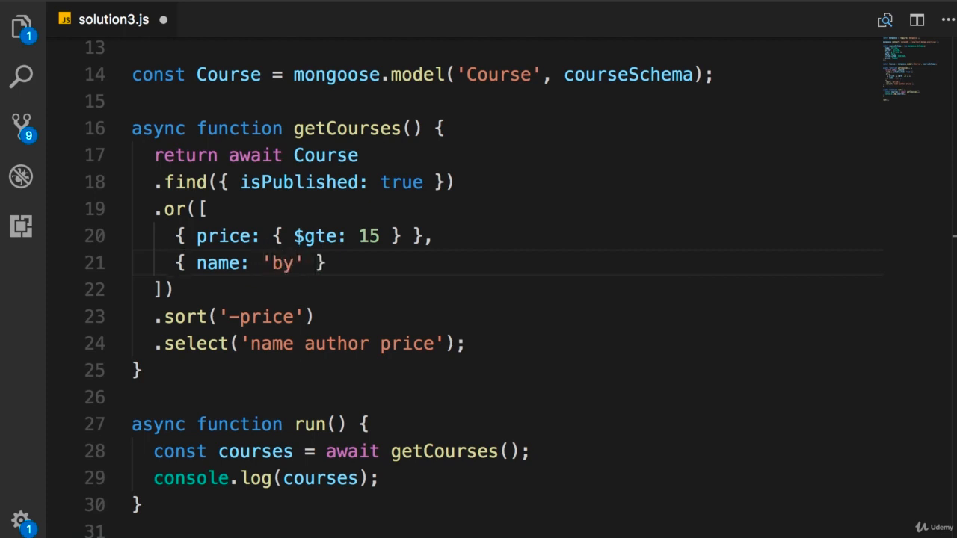
Replace the 'by' string with the regex placeholder /pattern/
double_click(281, 262)
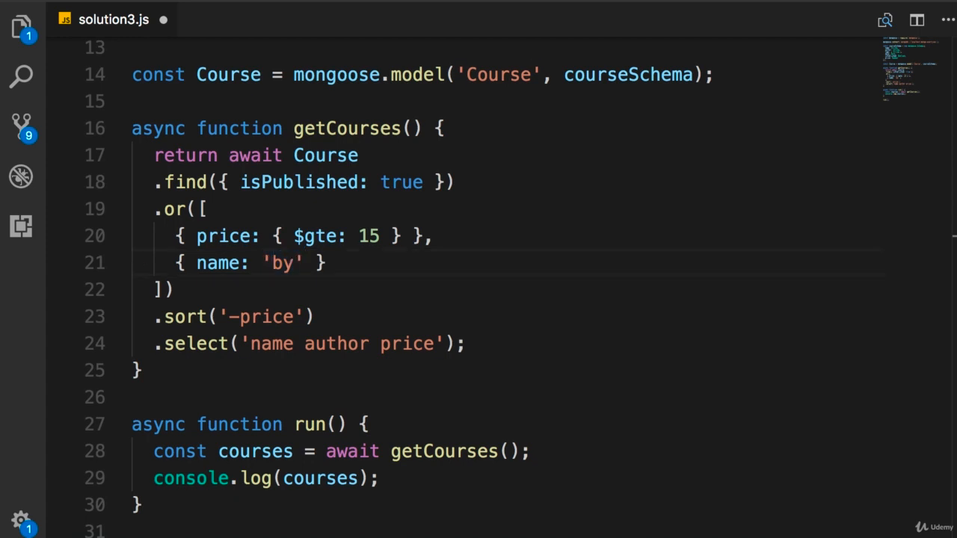
double_click(282, 262)
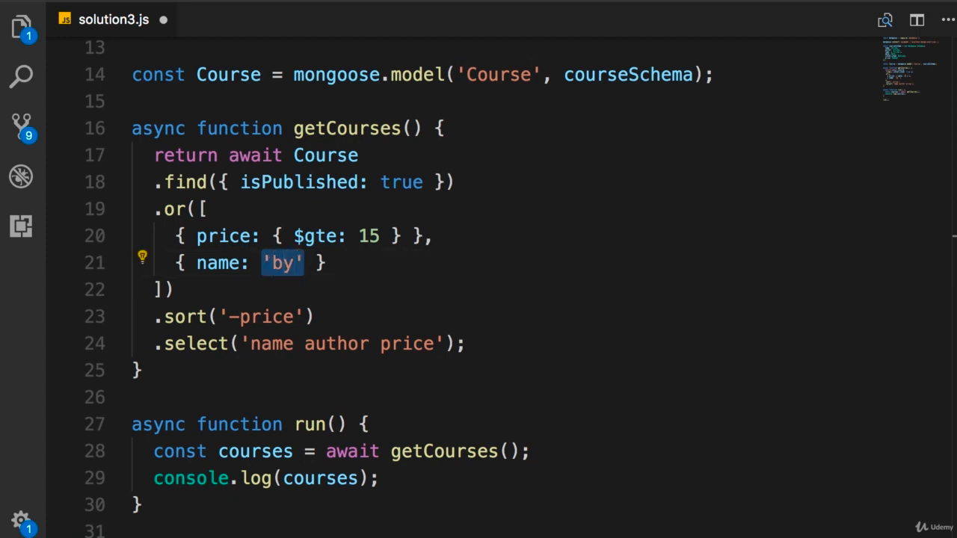
key("Delete")
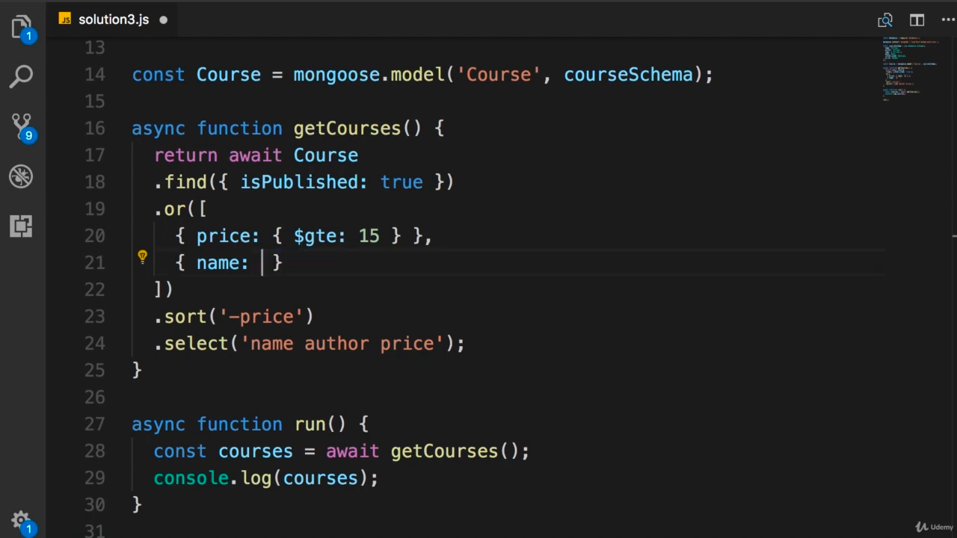
type("/")
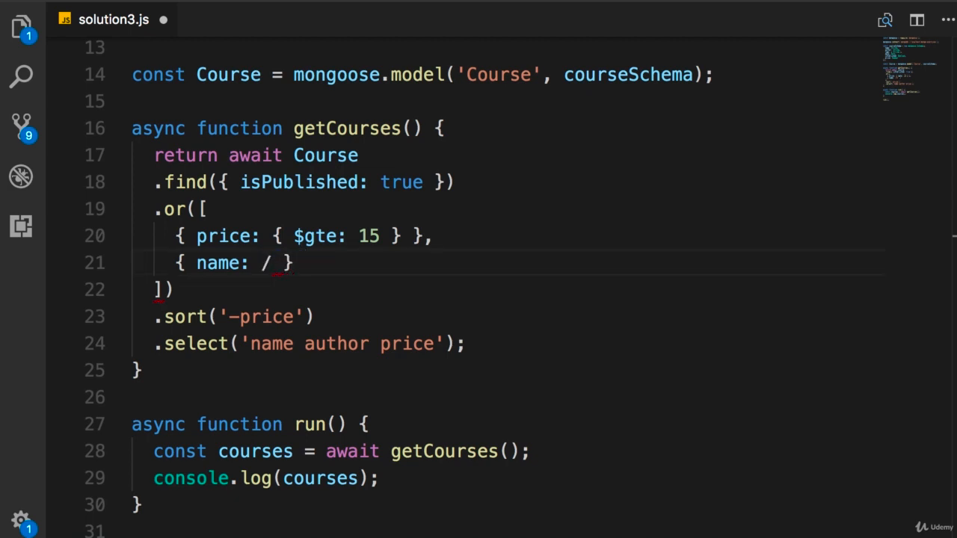
type("pattern/")
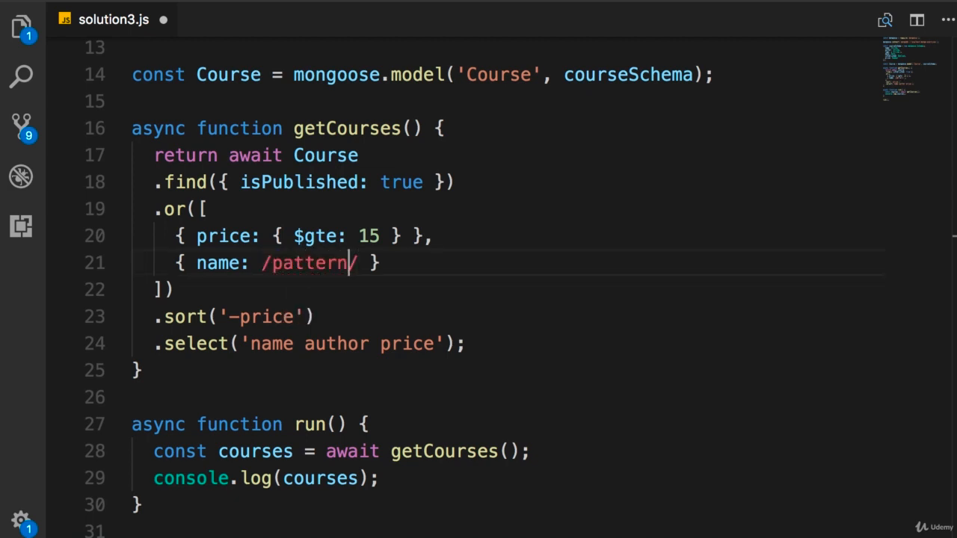
Change the name regex from /pattern/ to /.*by.*/i
double_click(309, 263)
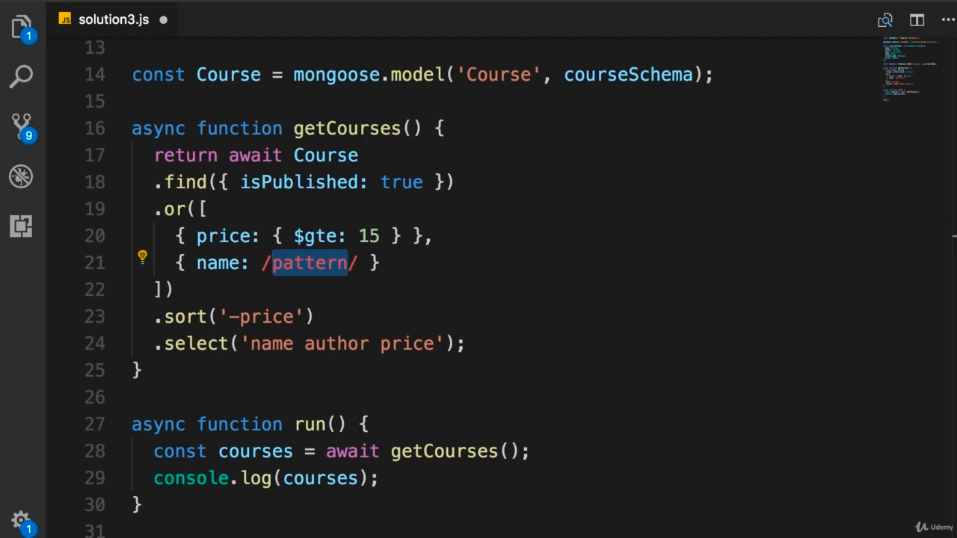
type(".")
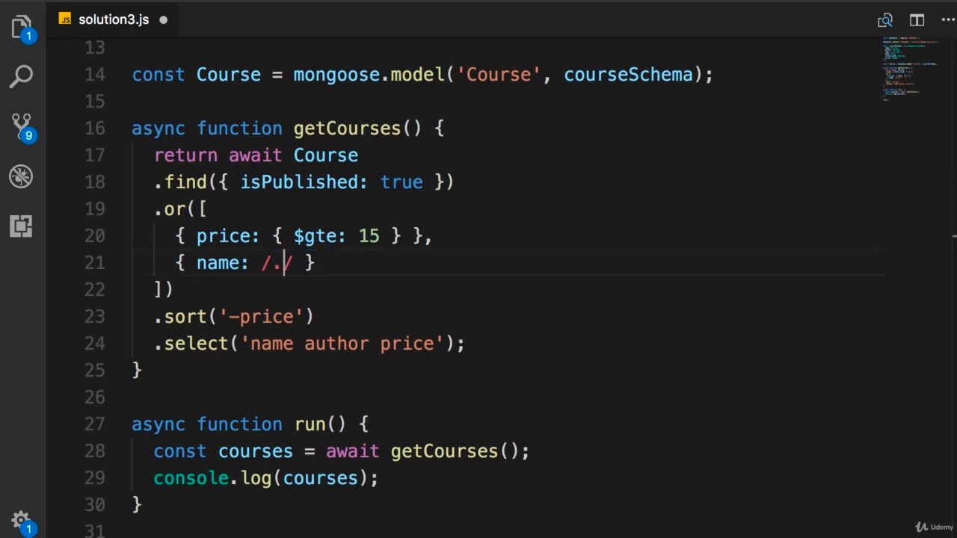
type("*")
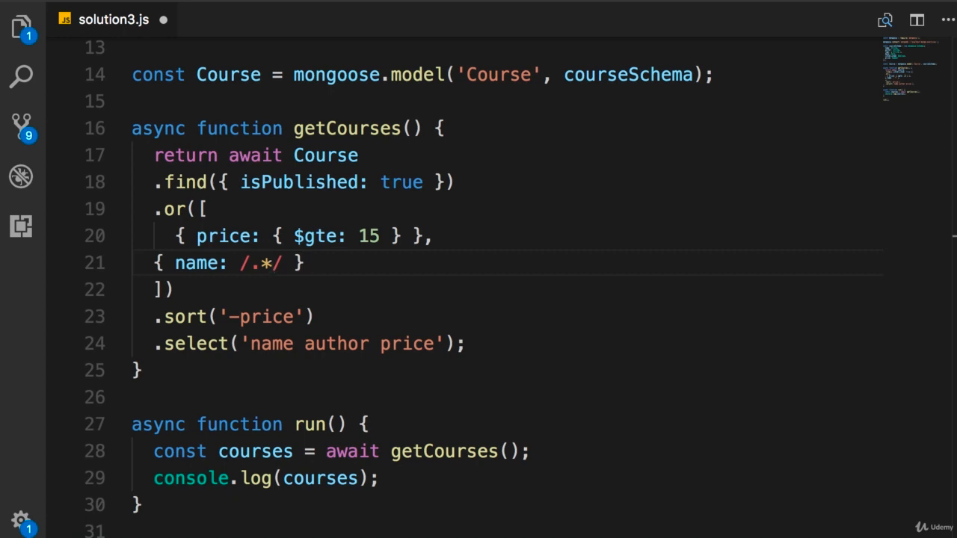
type("by")
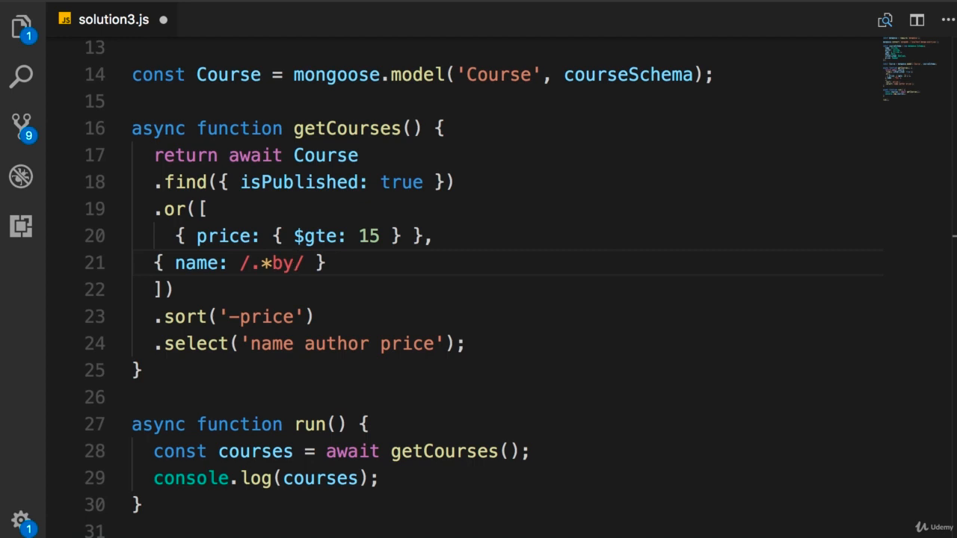
type(".*")
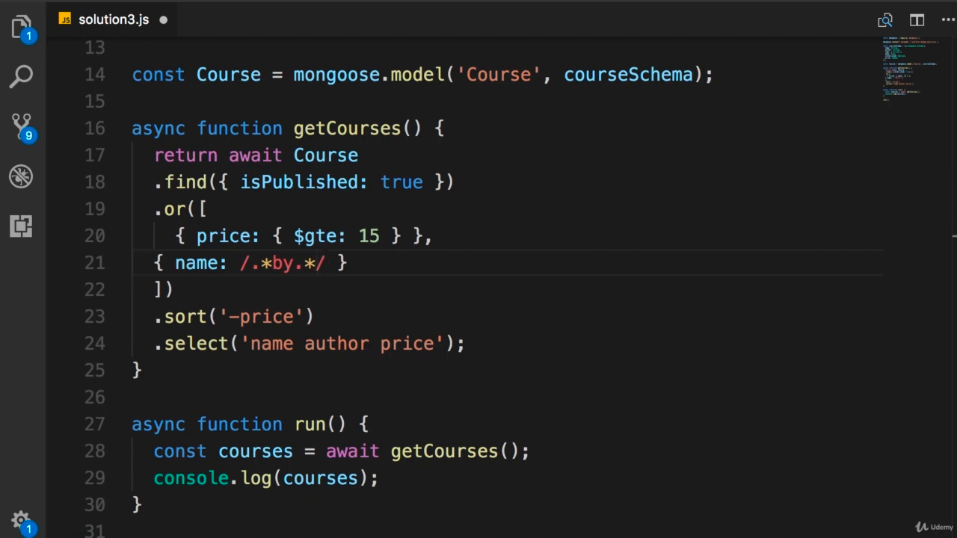
left_click(325, 262)
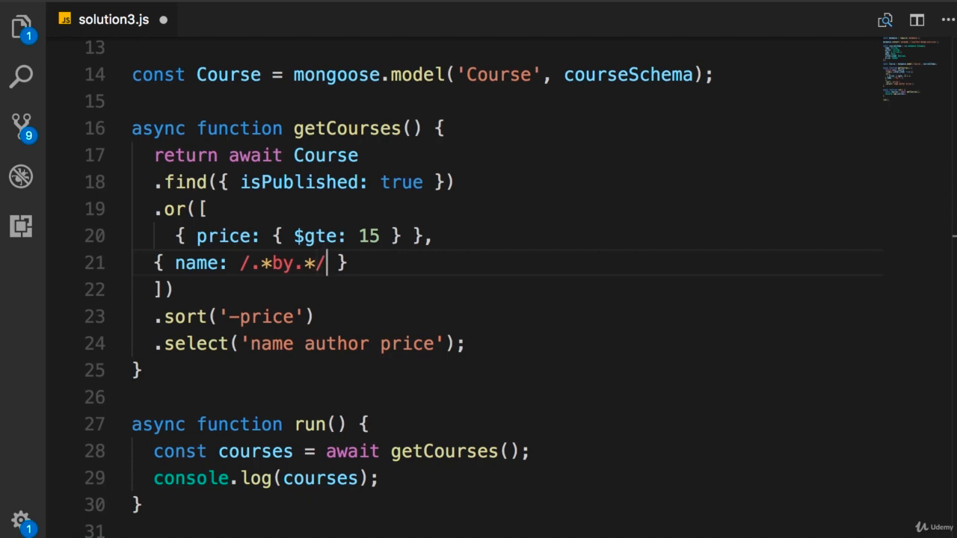
type("ion3.js")
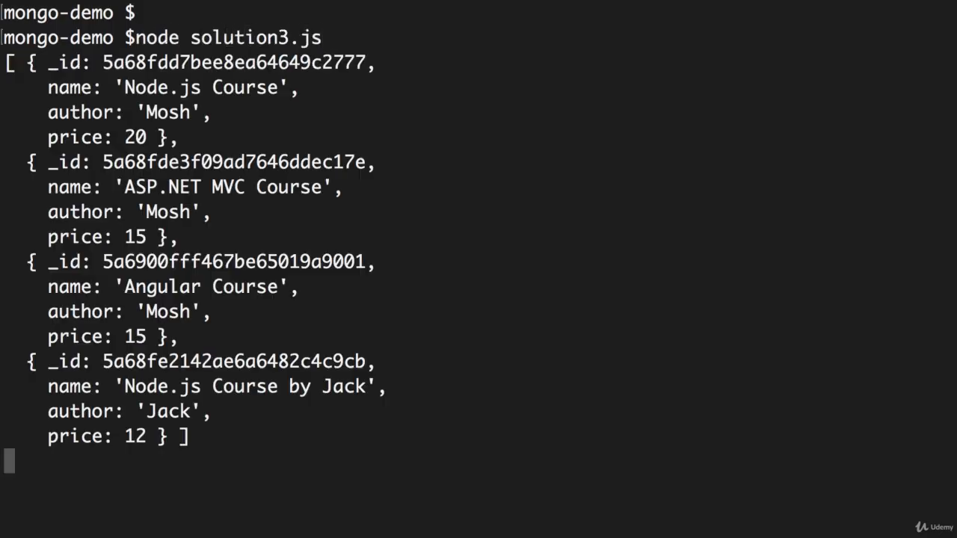
mouse_move(535, 394)
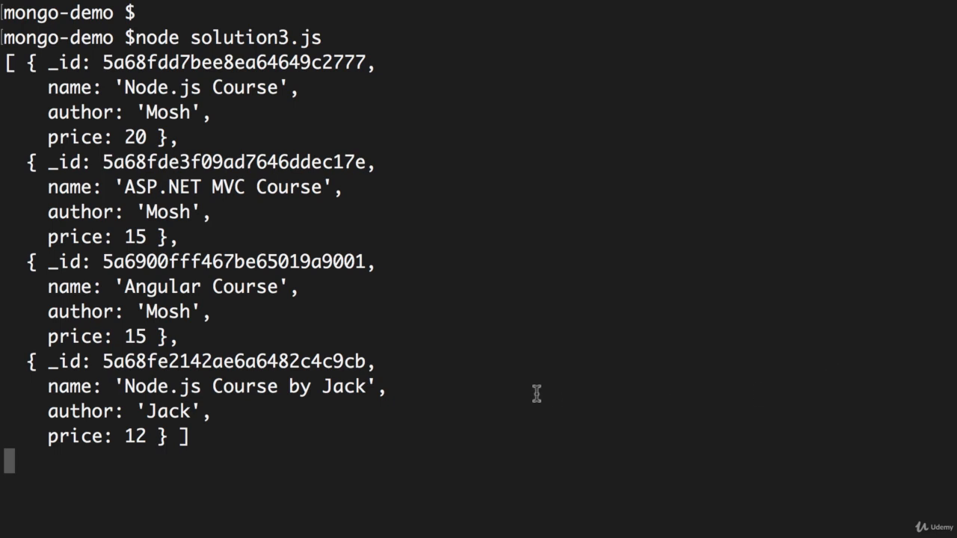
mouse_move(6, 90)
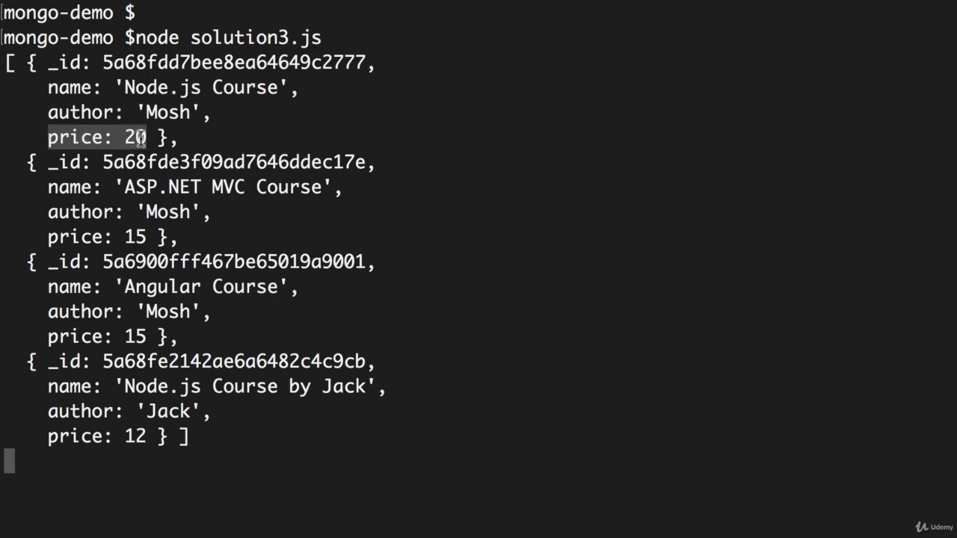
mouse_move(124, 237)
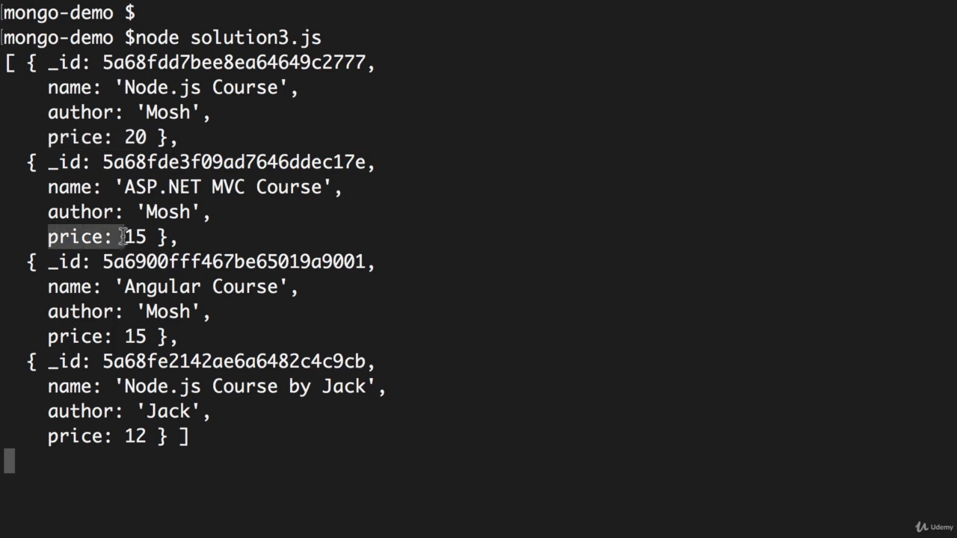